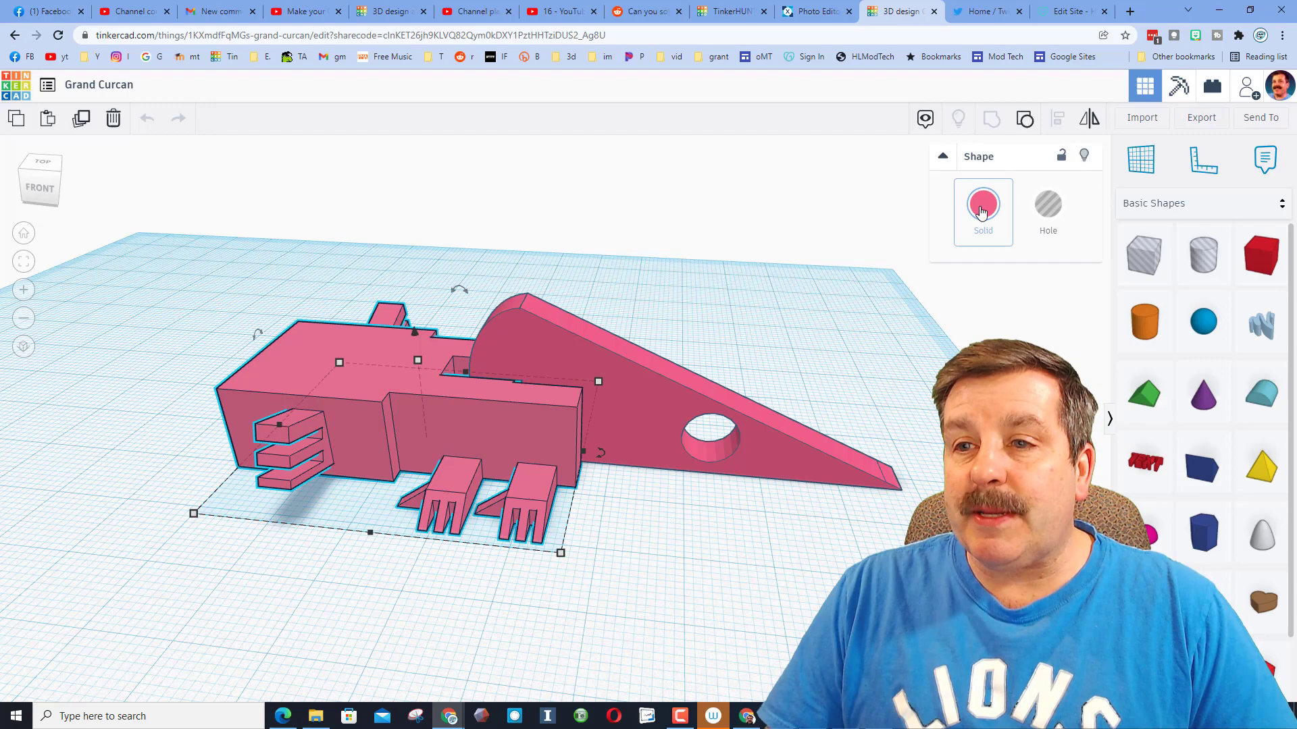
- Make the axolotl body transparent so the pin and clearance hole show
{"action": "left_click", "coordinate": [982, 205]}
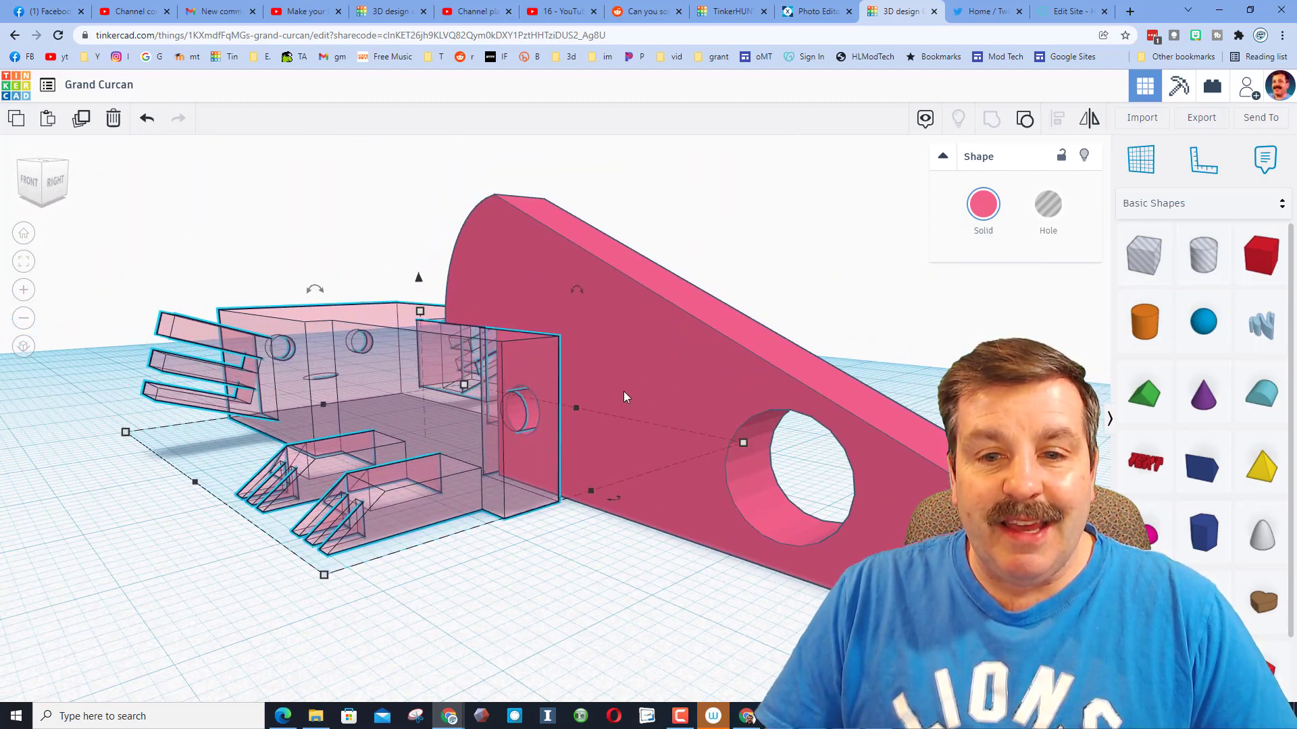
{"action": "left_click_drag", "start_coordinate": [620, 397], "coordinate": [620, 447]}
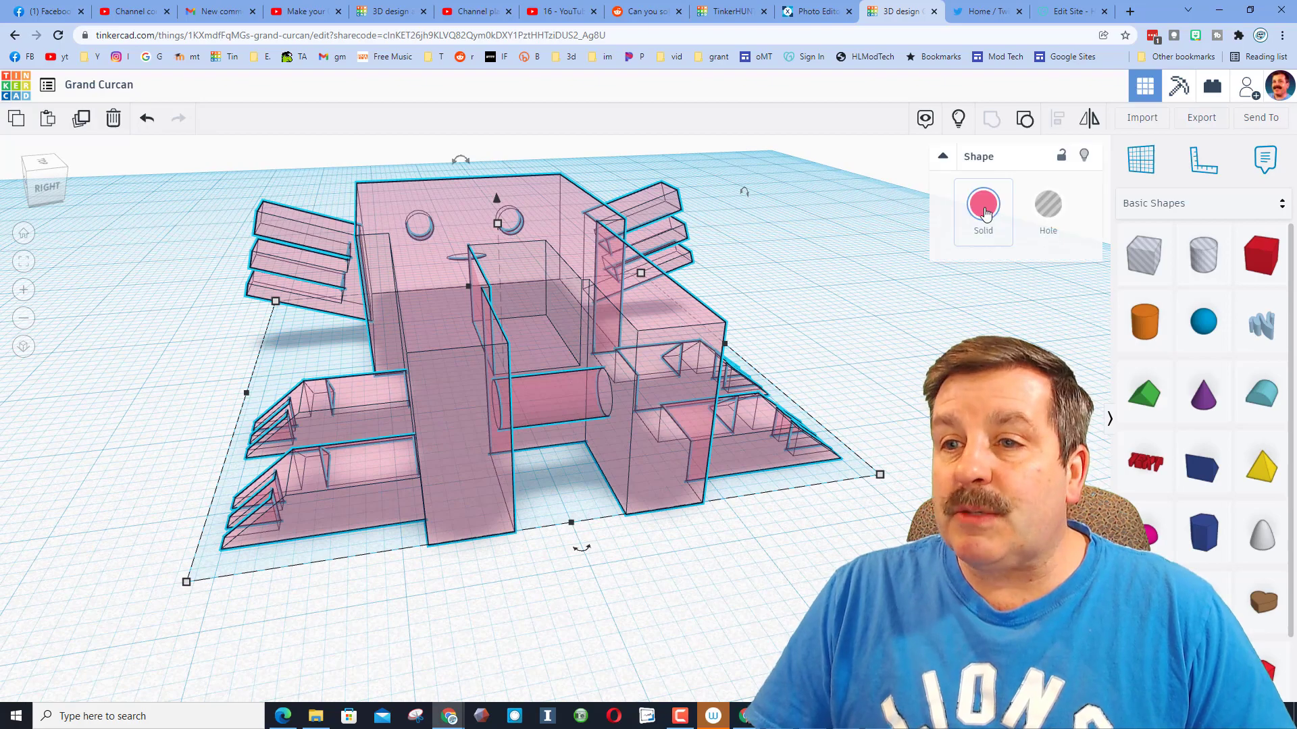
- Turn transparency off and recolour the body a deeper magenta, viewing toward the tail joint
{"action": "left_click", "coordinate": [982, 204]}
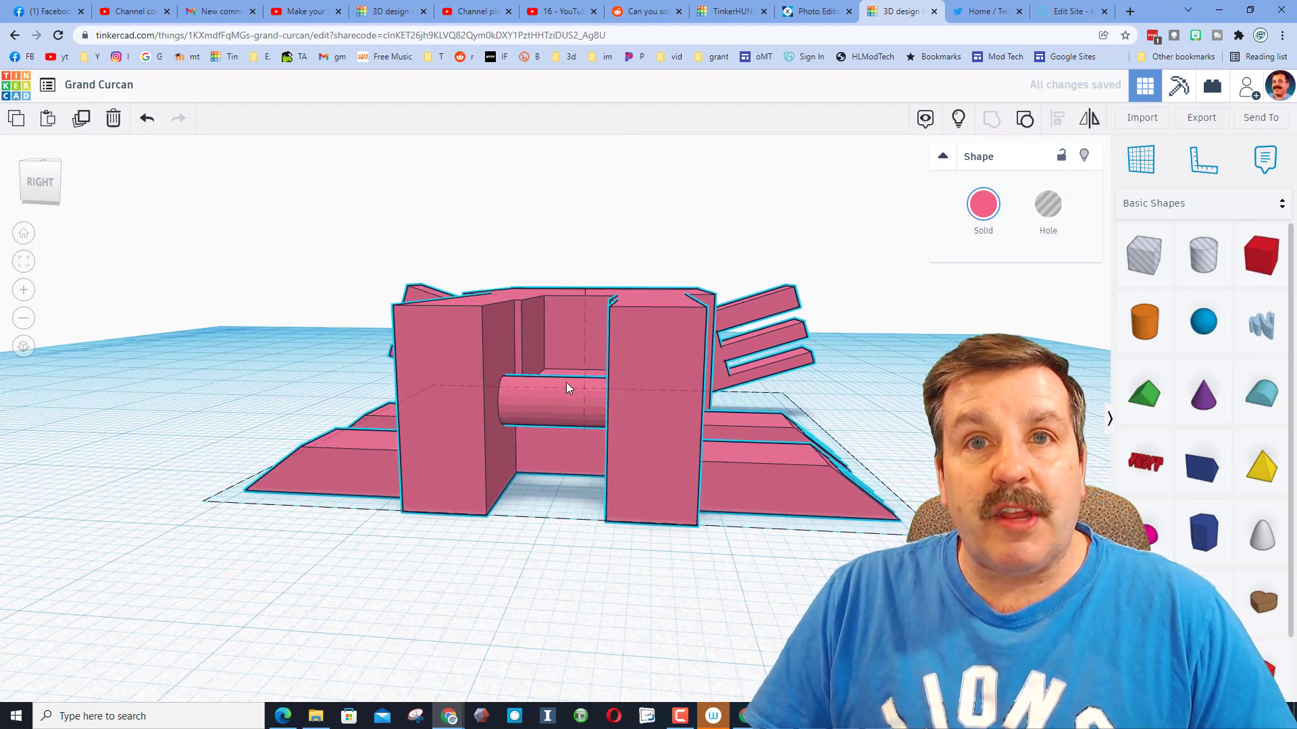
{"action": "left_click", "coordinate": [566, 390]}
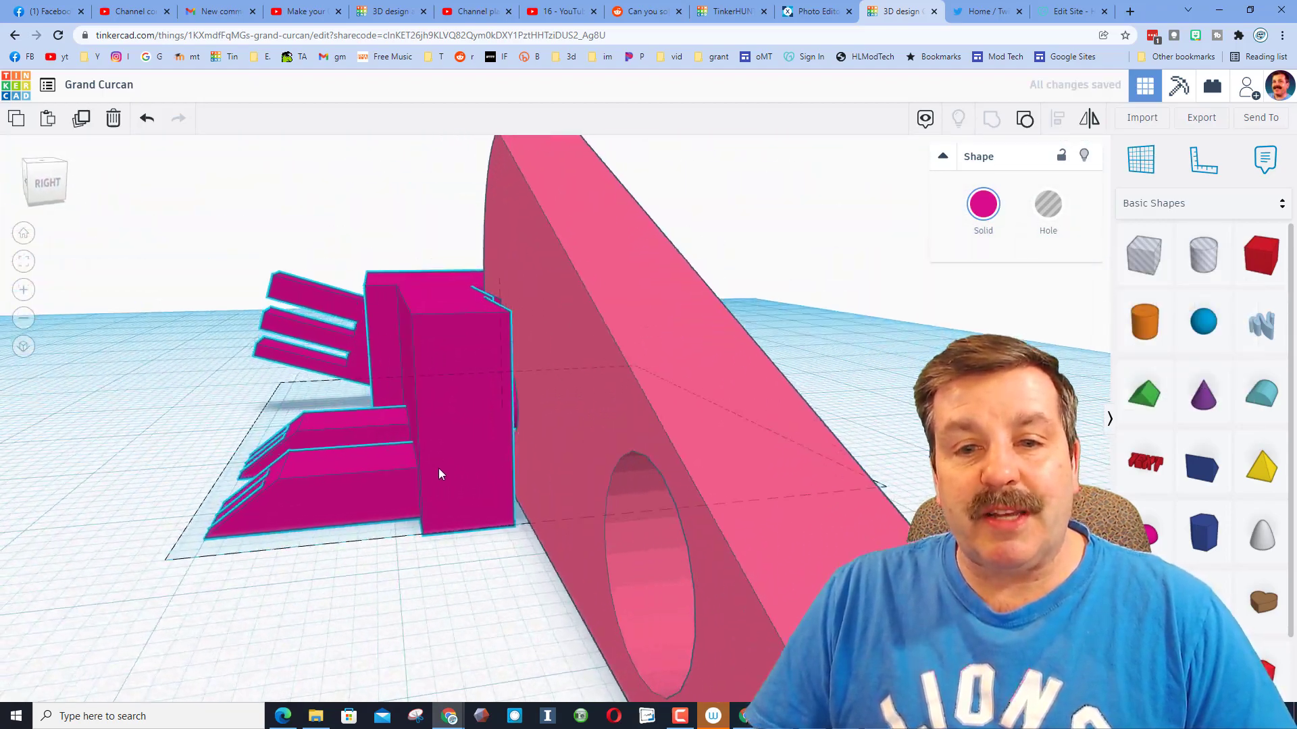
{"action": "left_click_drag", "start_coordinate": [438, 474], "coordinate": [650, 484]}
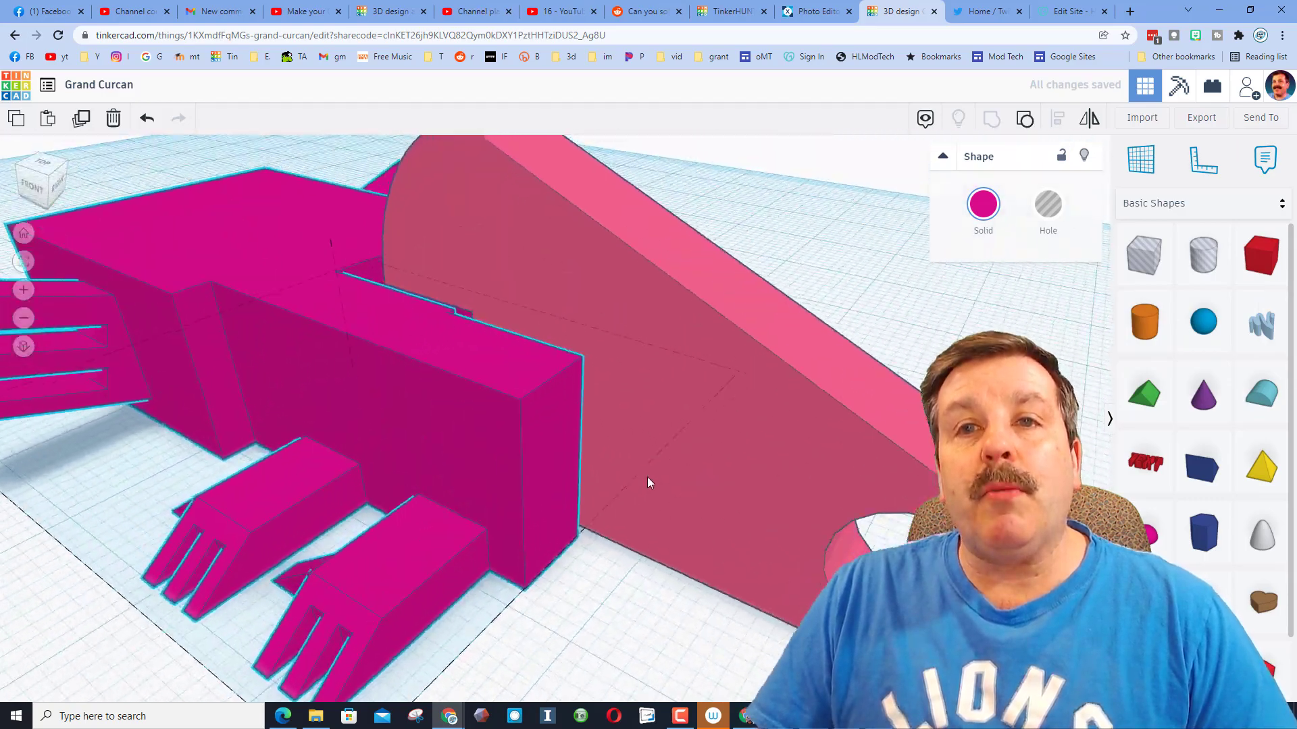